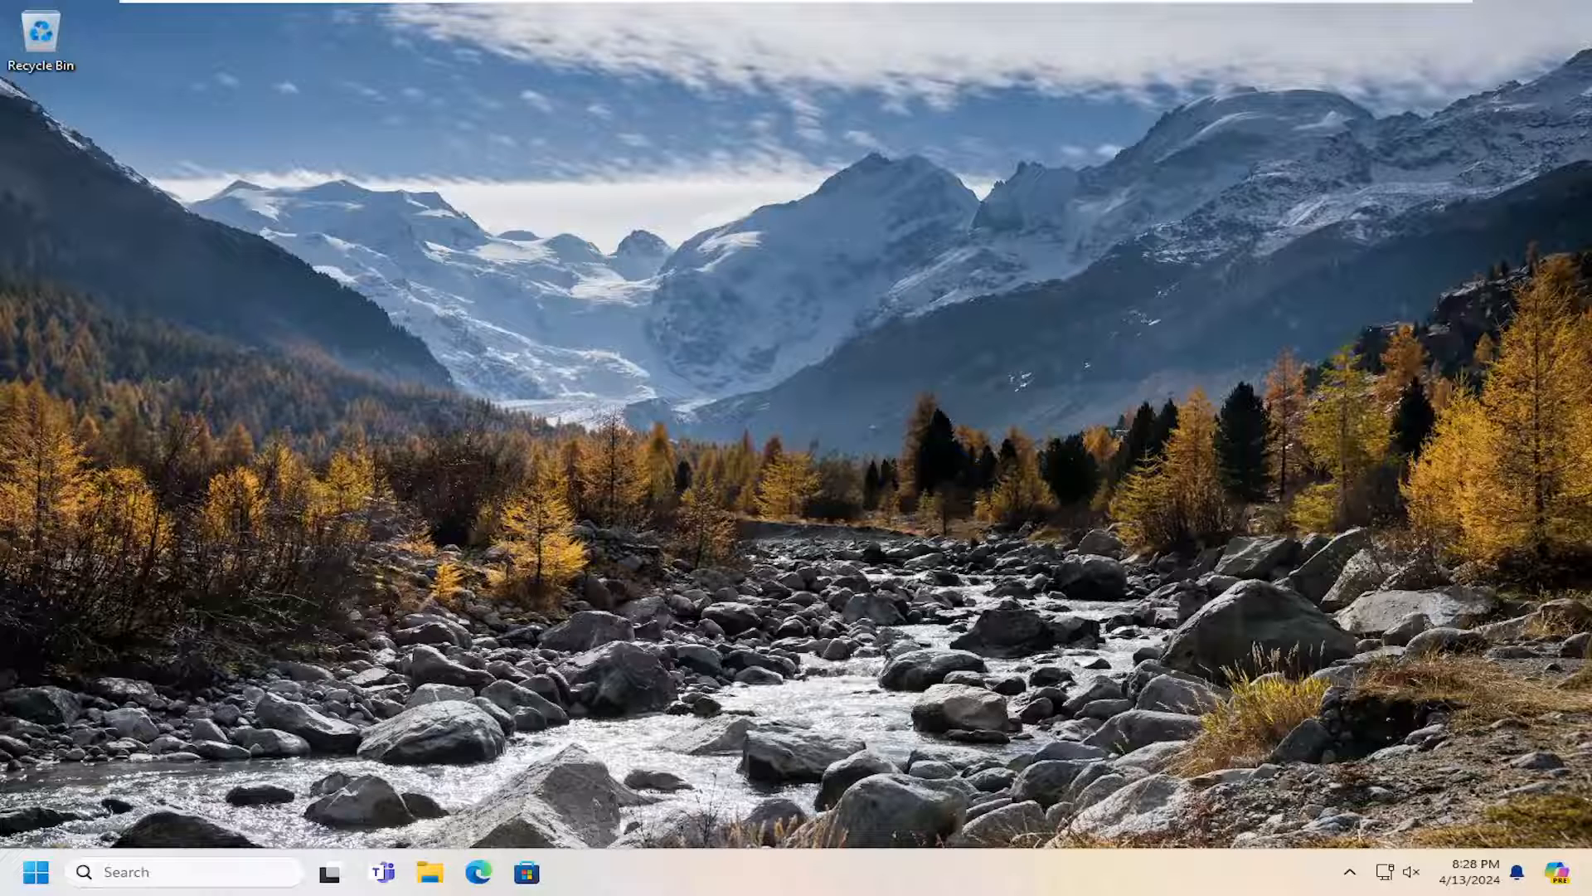
mouse_move(486, 340)
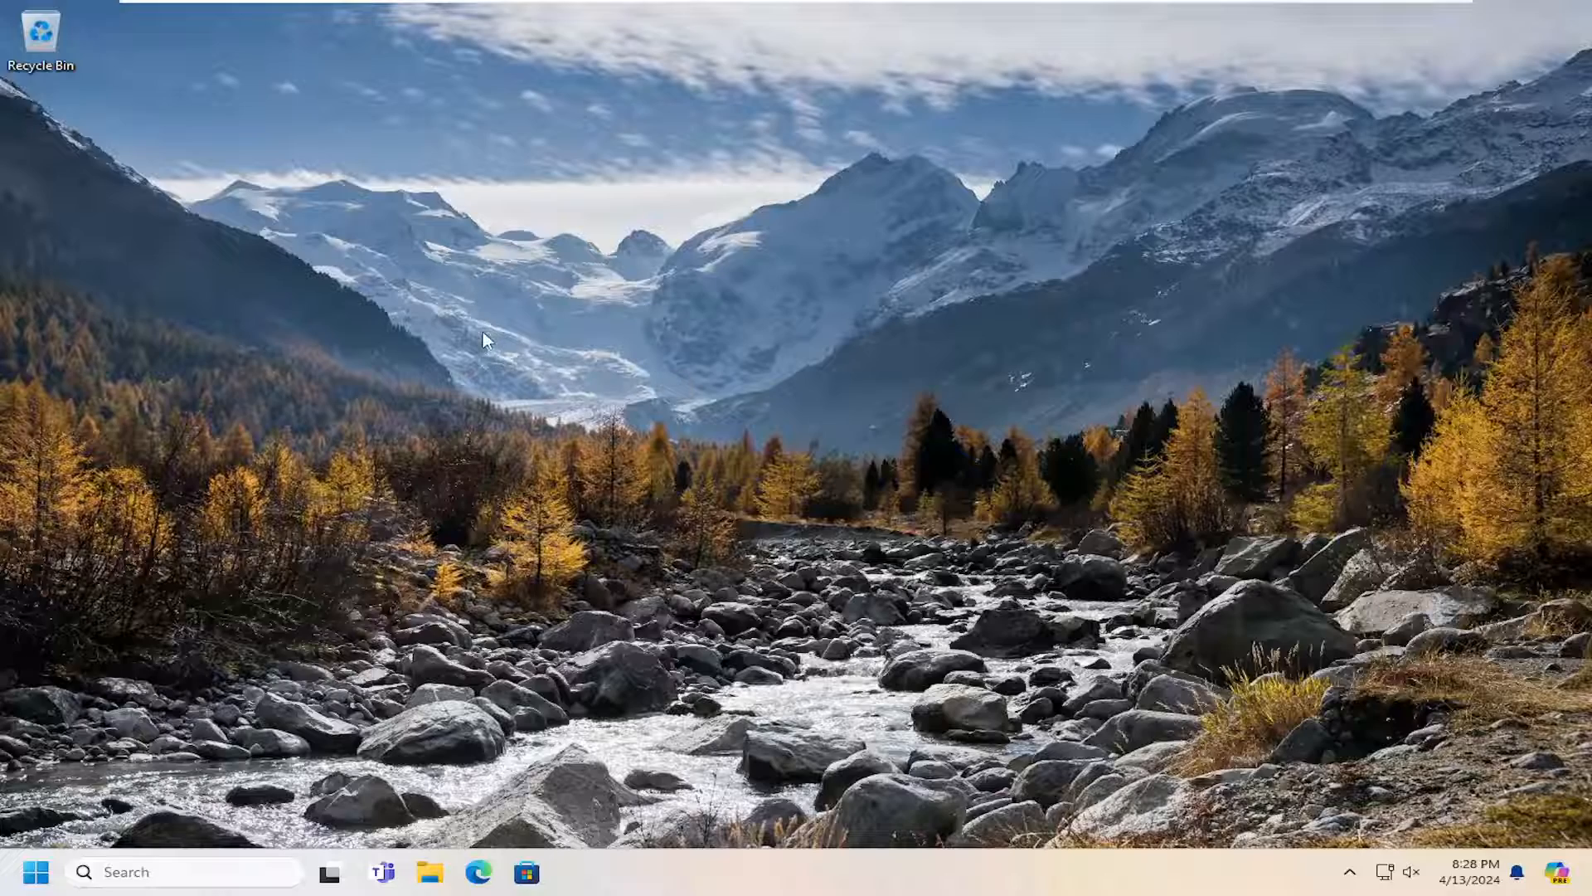
Start a new desktop shortcut pointing to the location 'powershell'.
right_click(485, 340)
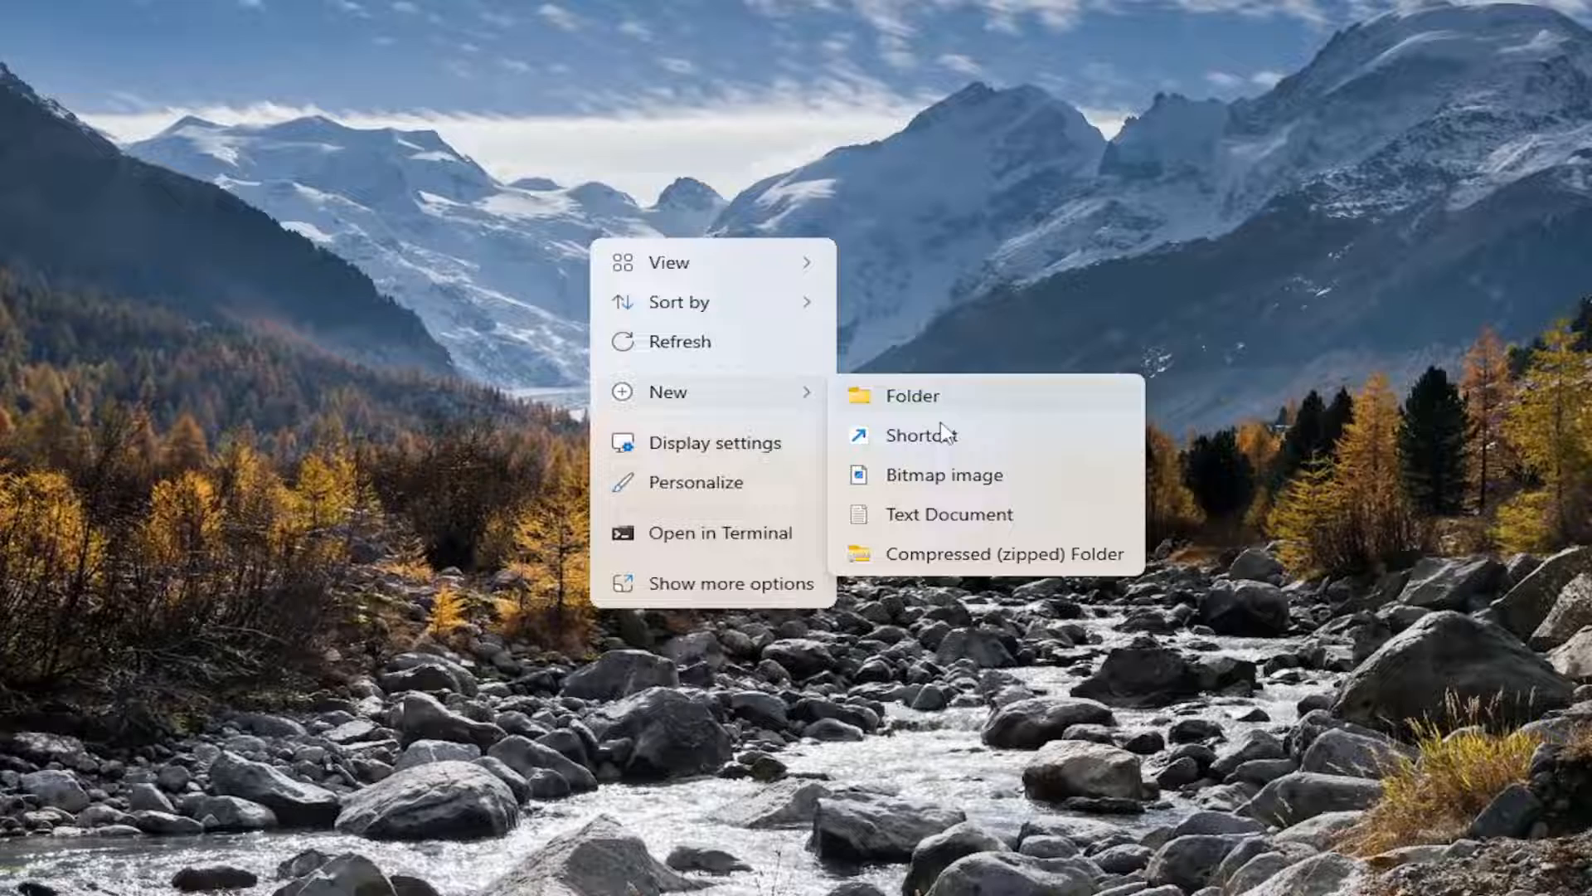
left_click(923, 435)
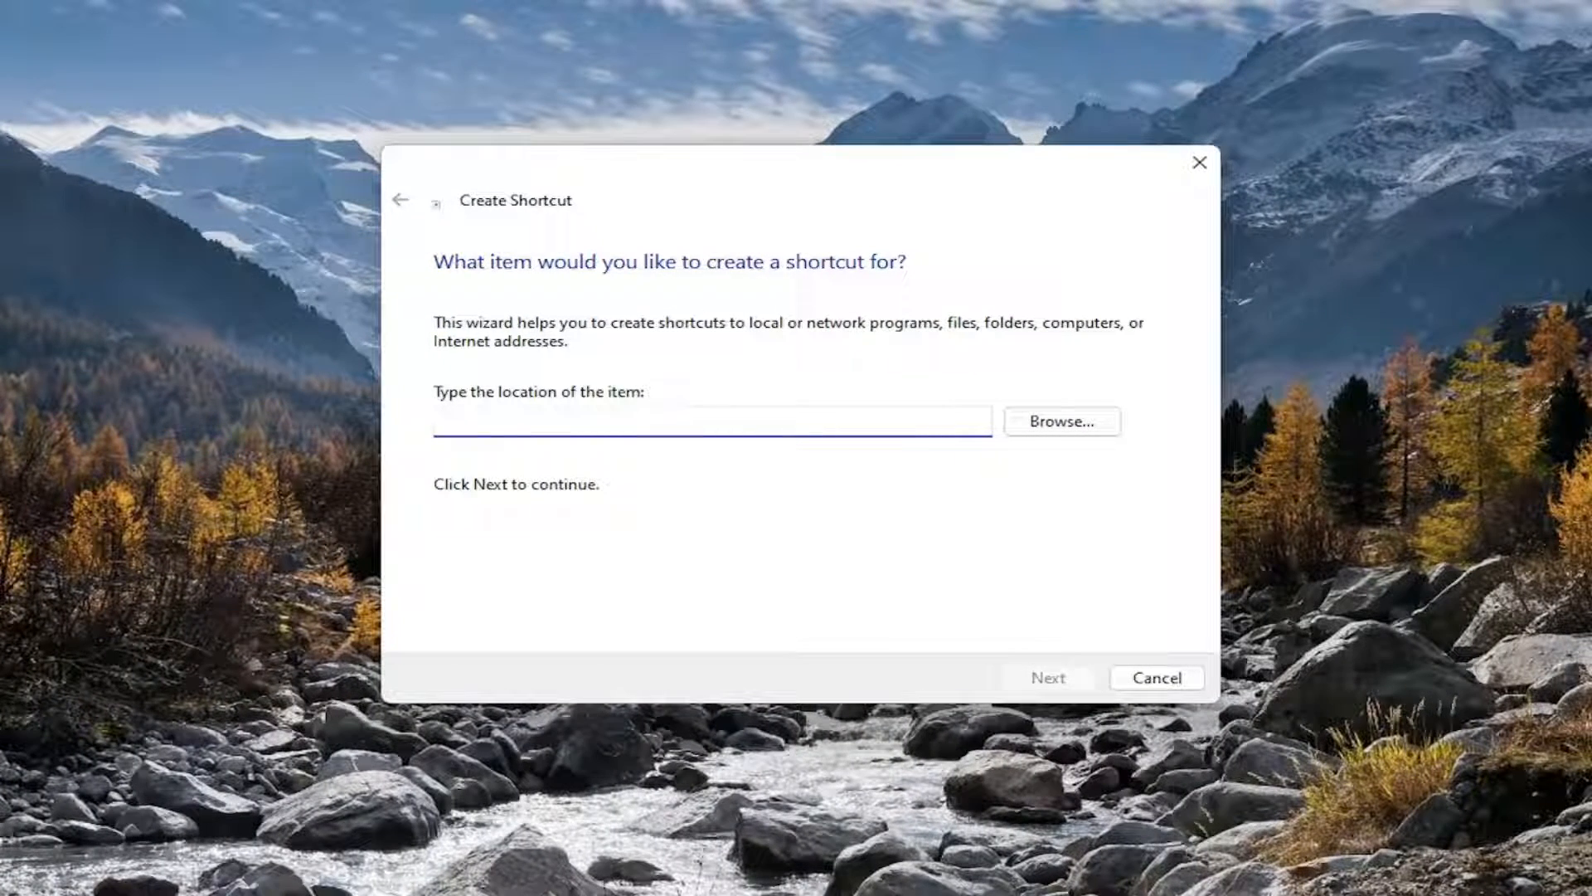
mouse_move(282, 221)
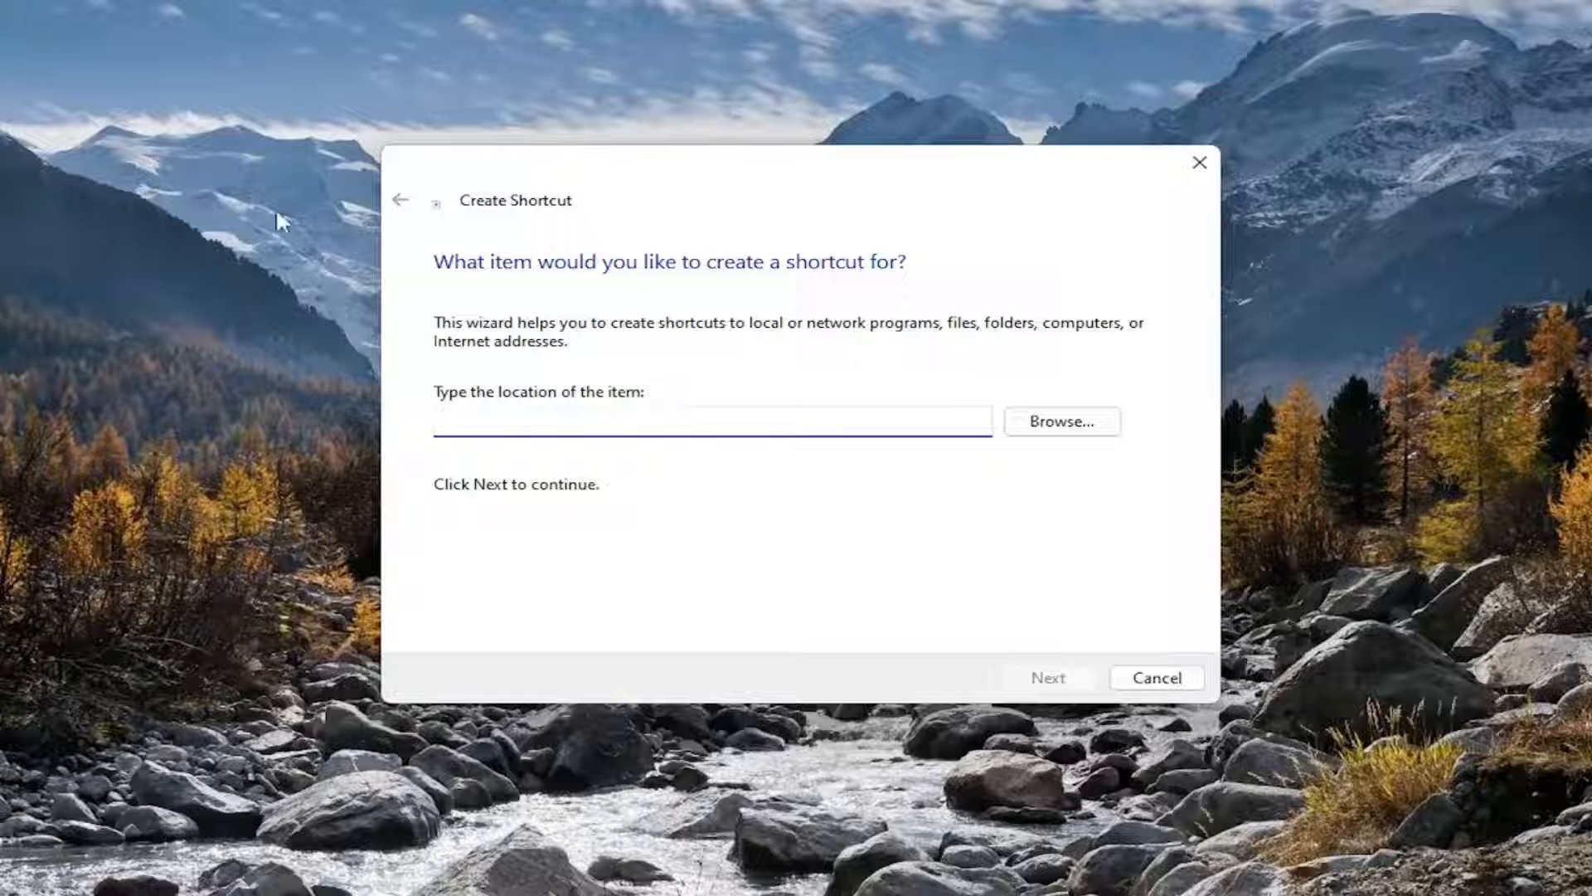
type("powershell")
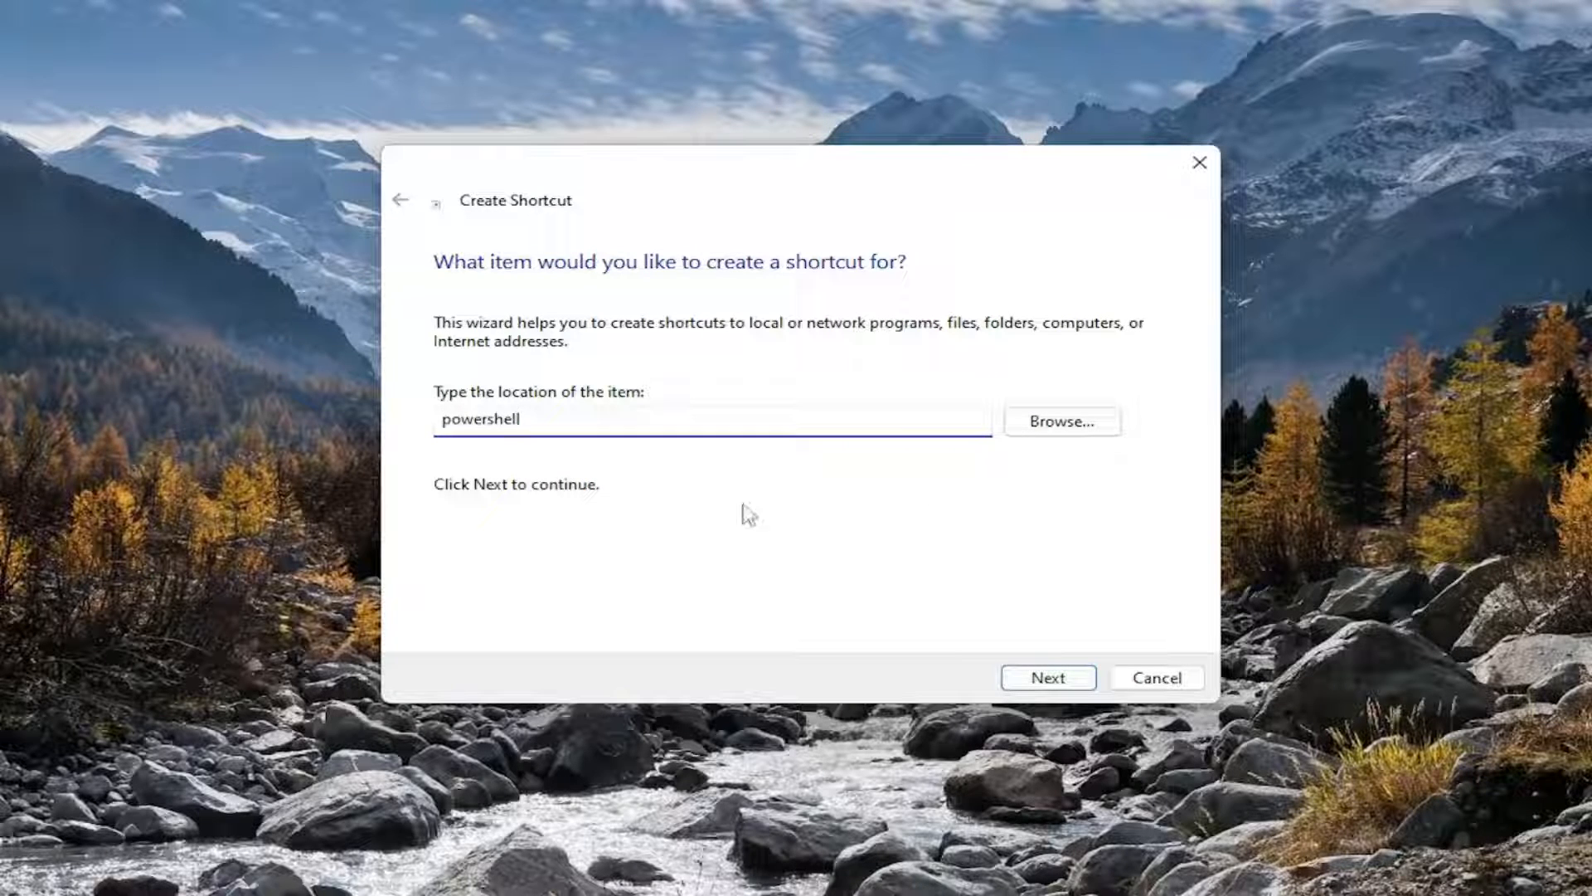
left_click(1046, 677)
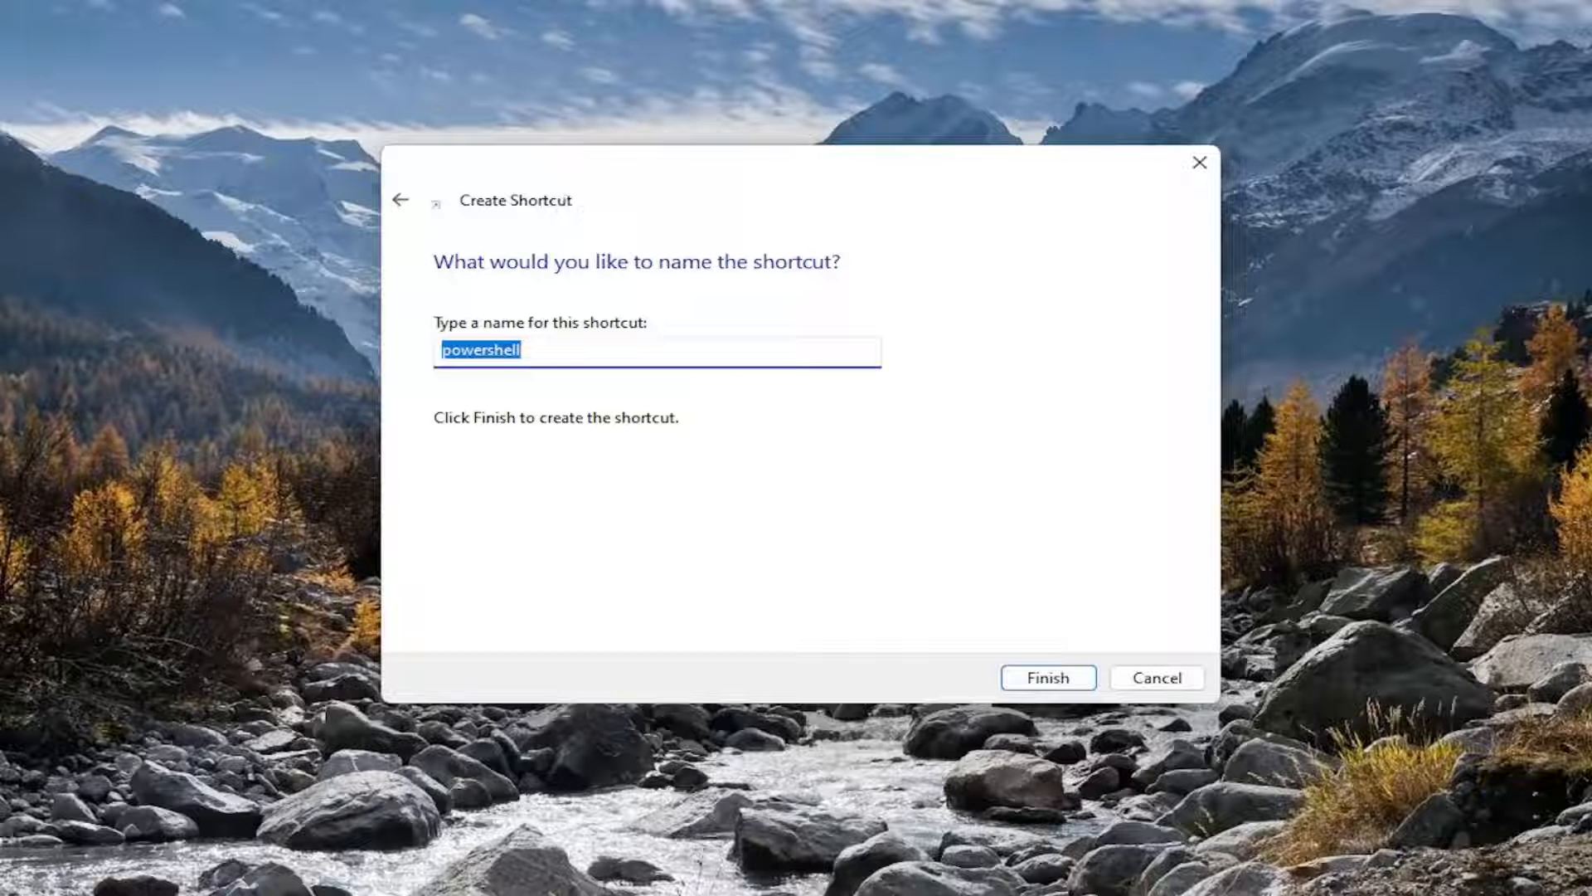
Name the new shortcut 'Windows Powershell'.
type("W")
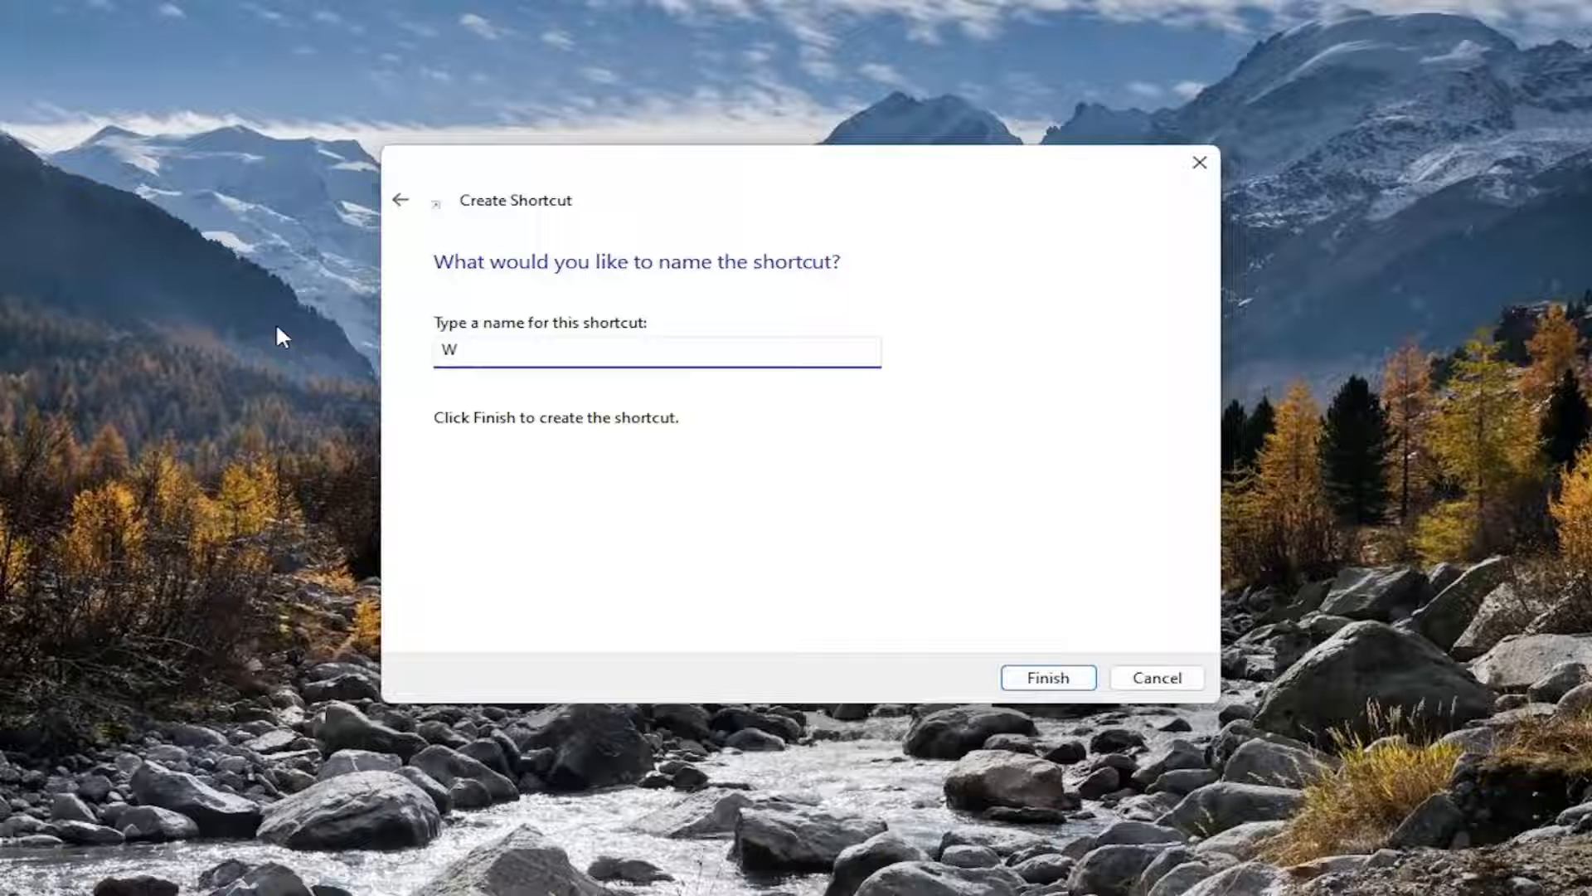
type("indows Power")
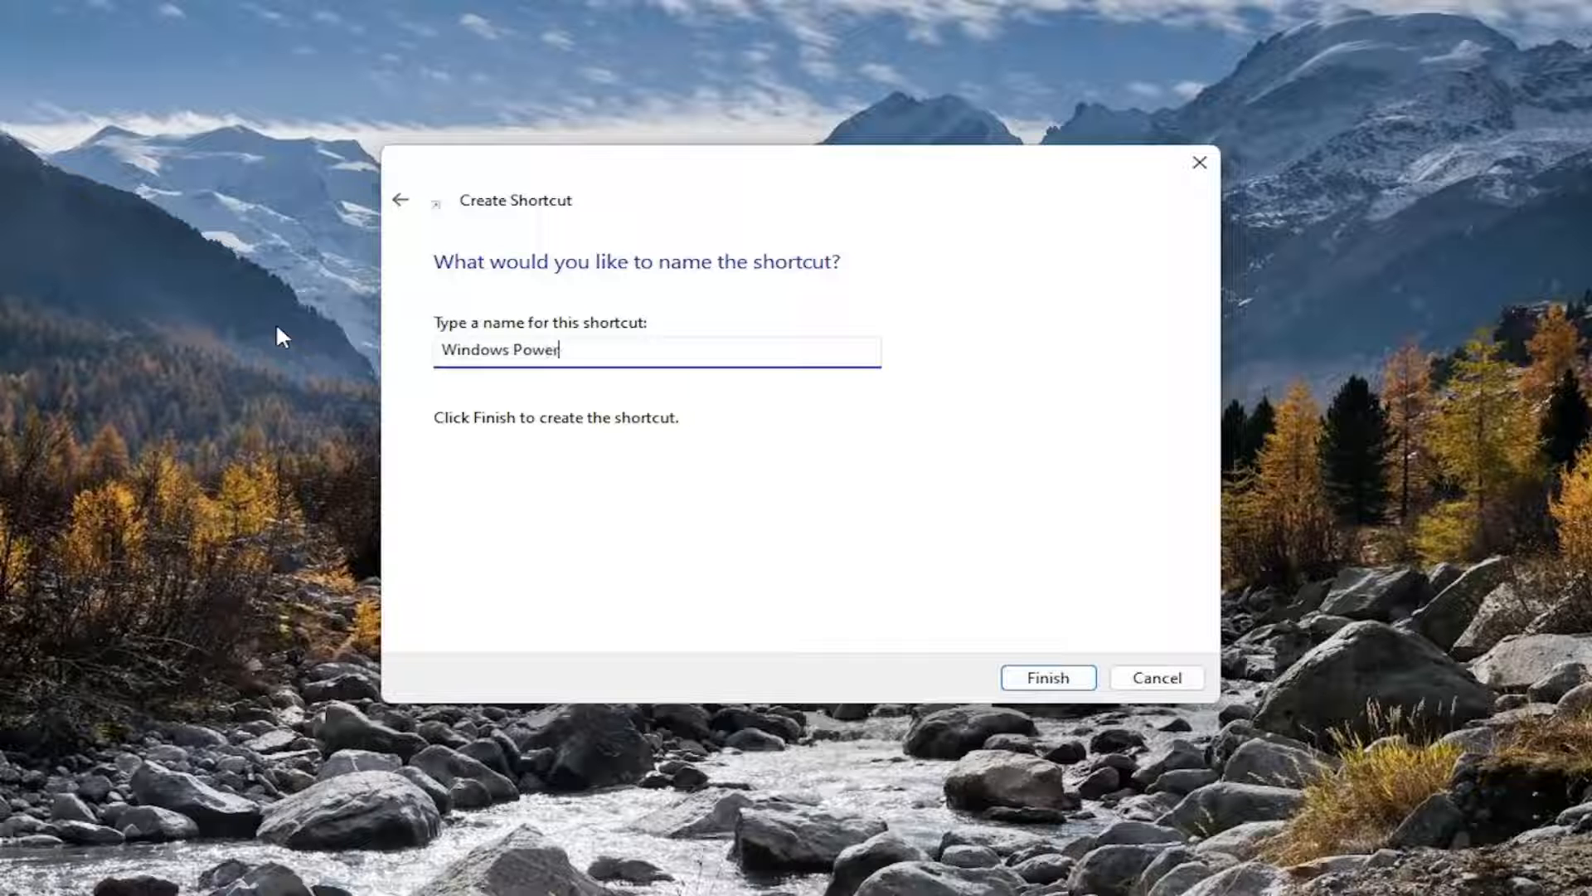
type("shell")
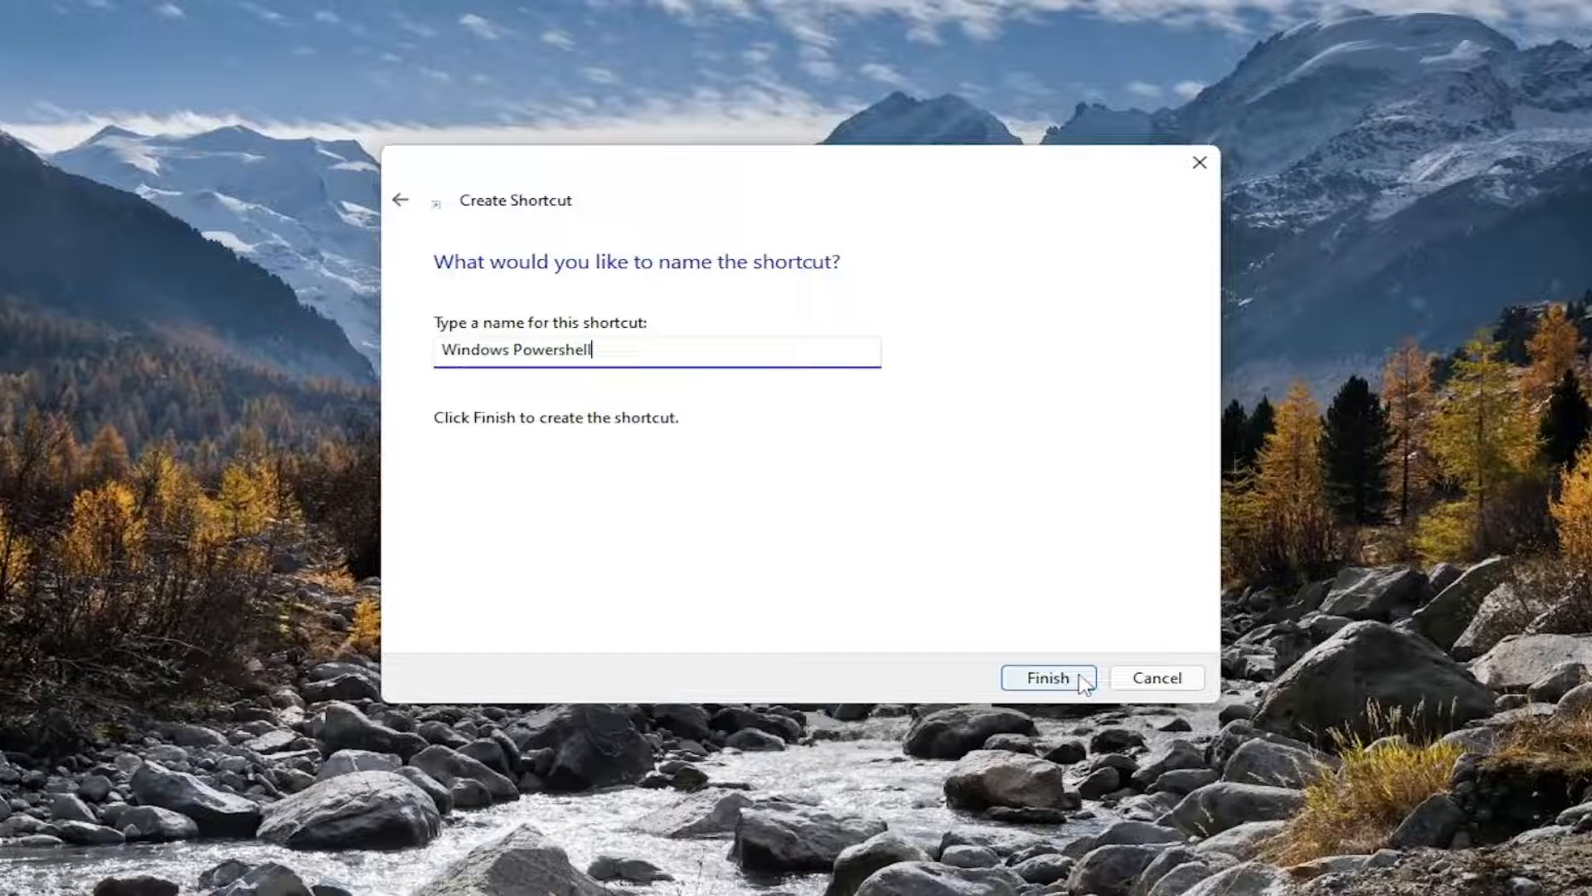
Finish the shortcut, launch PowerShell from it, and close the PowerShell window.
left_click(1047, 677)
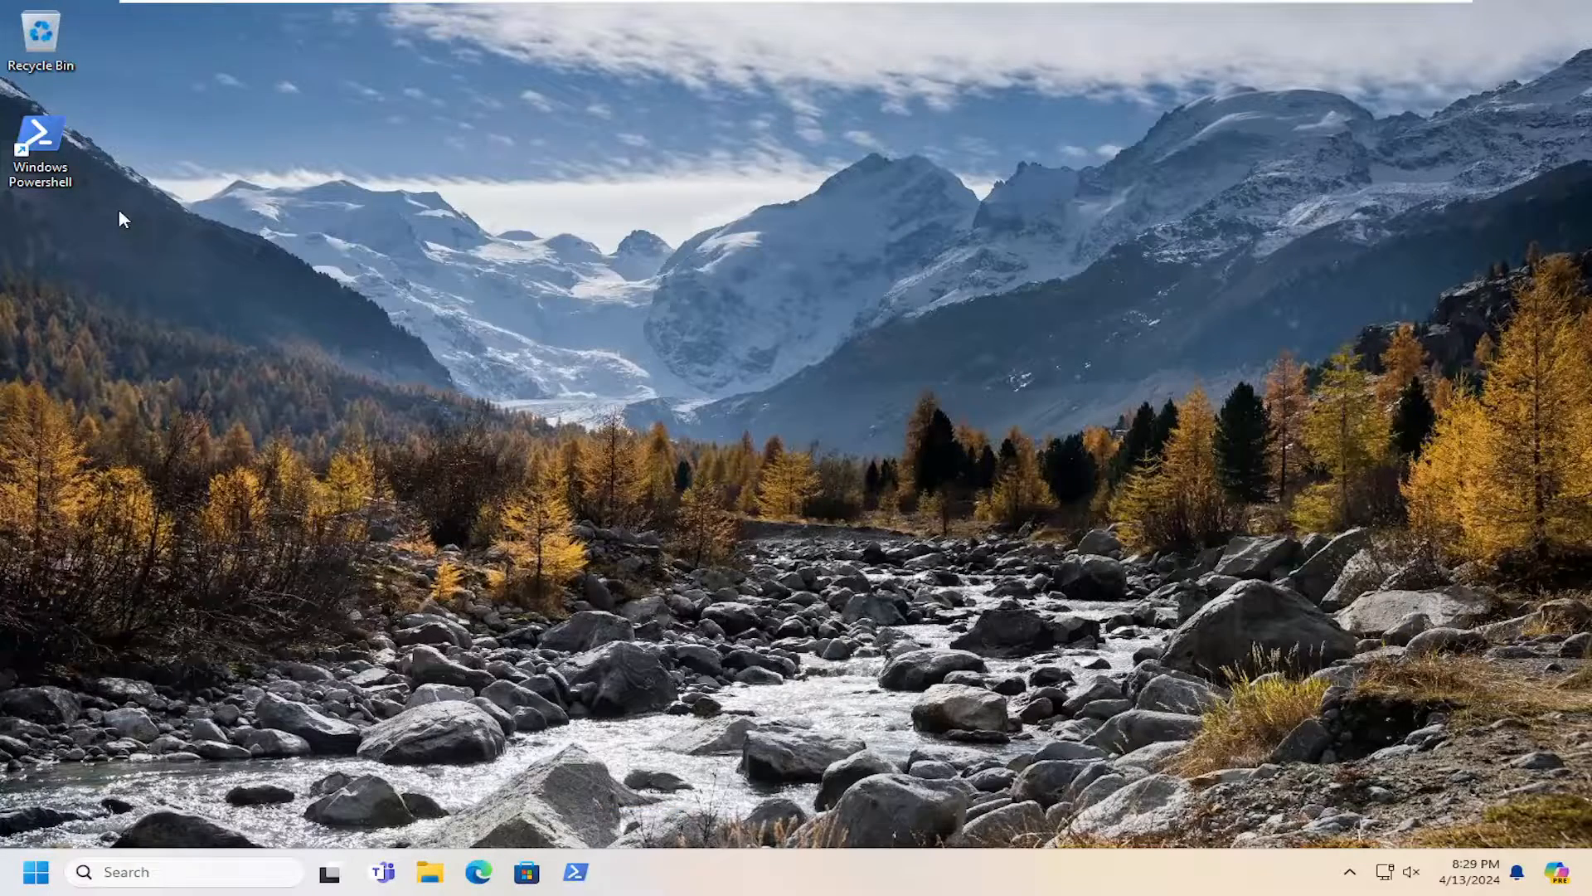
double_click(40, 137)
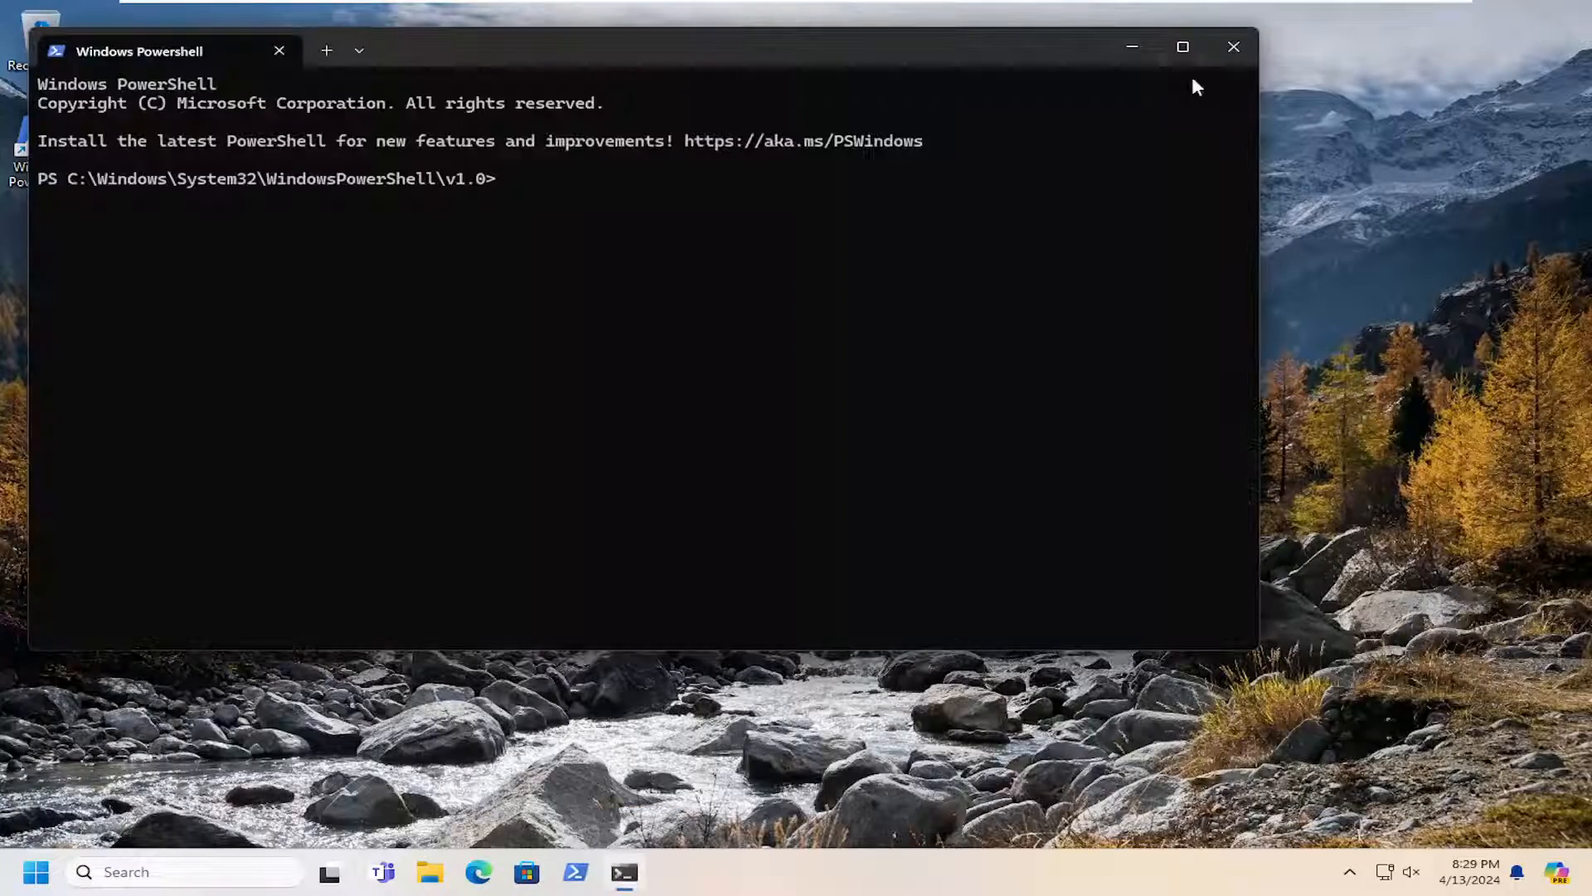
left_click(1234, 47)
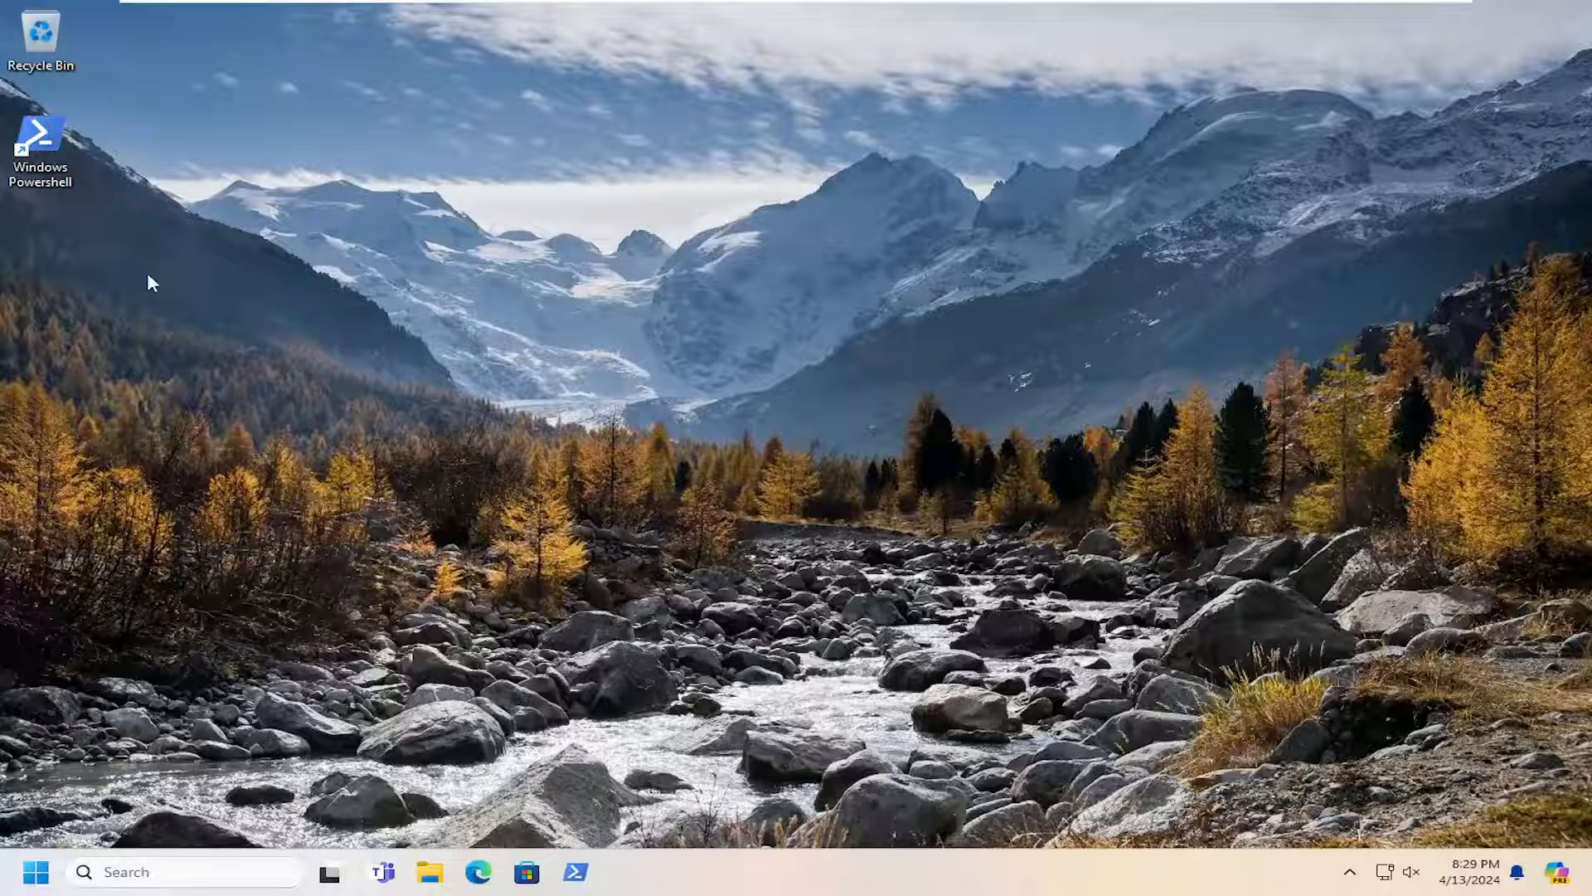
mouse_move(40, 143)
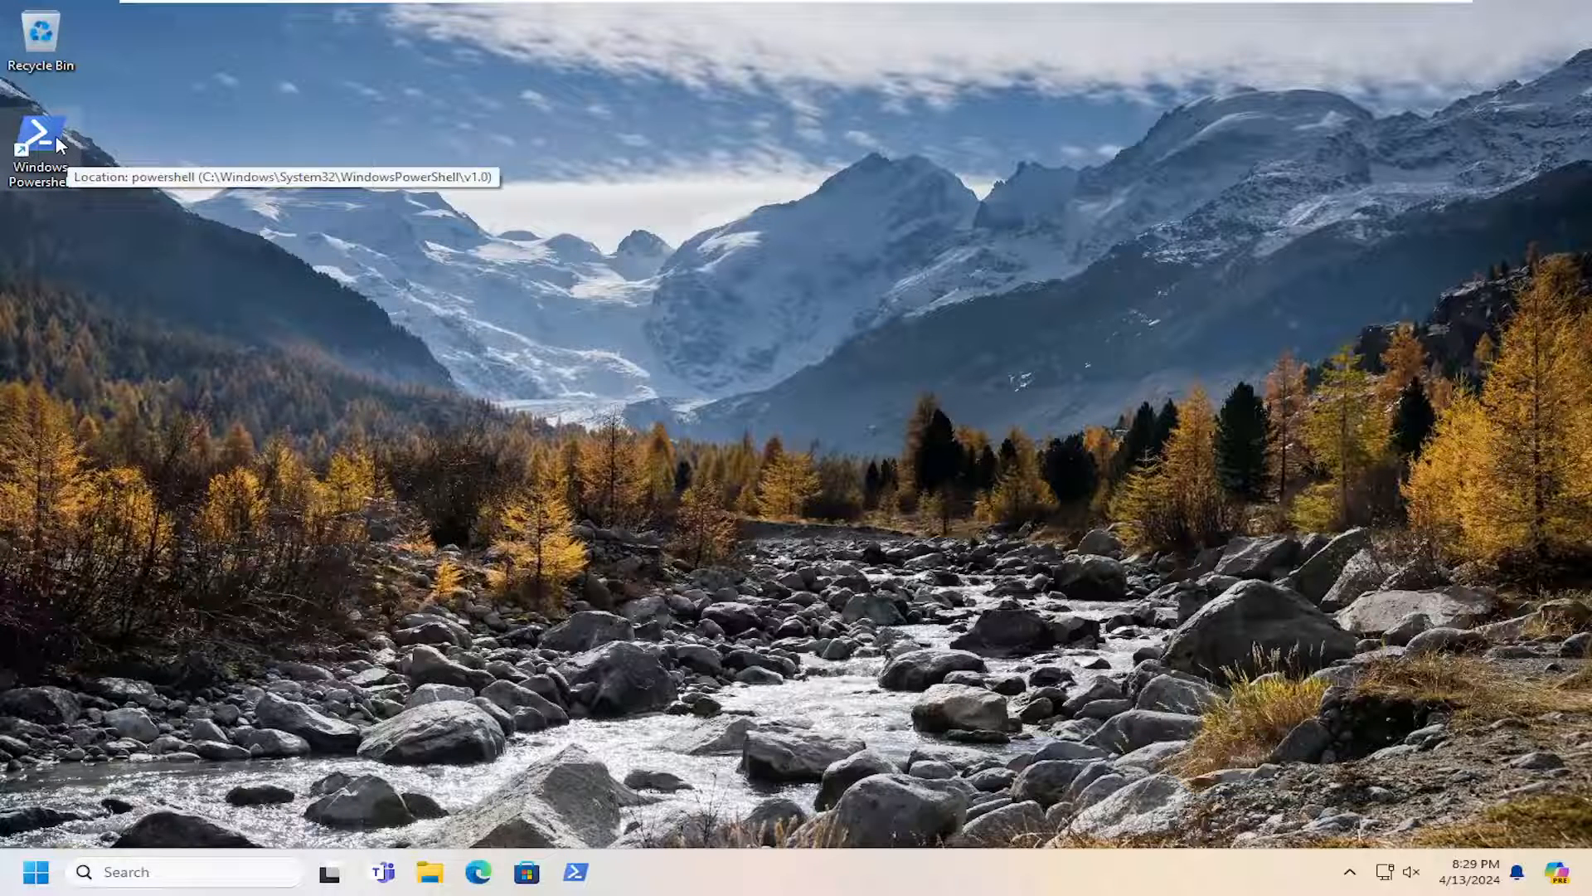
Enable Run as administrator in the Windows Powershell shortcut's Advanced Properties.
right_click(40, 143)
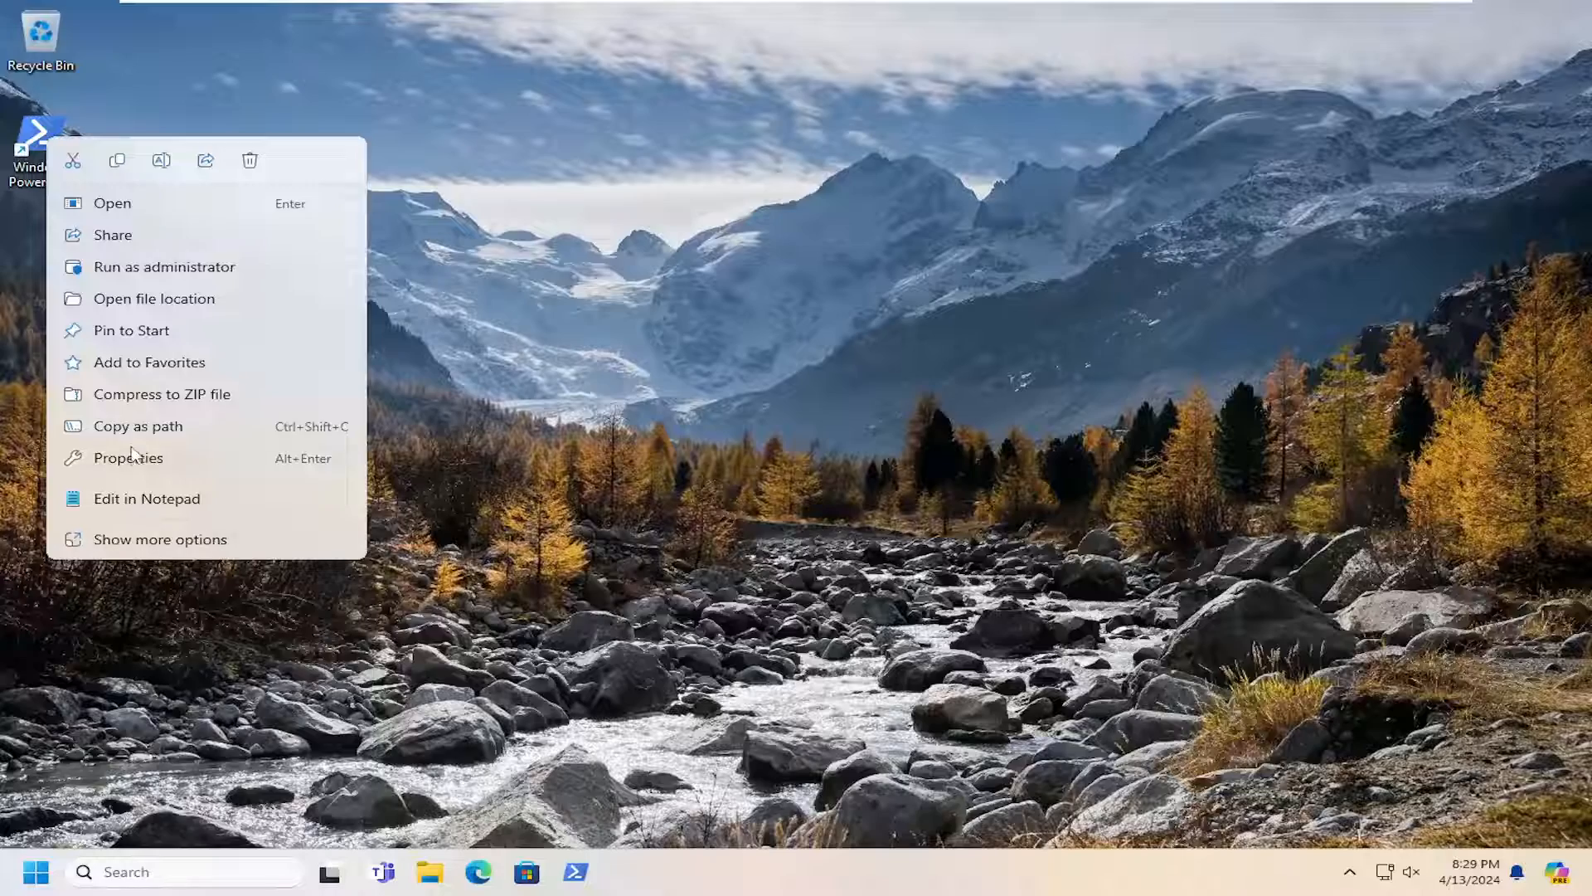
left_click(130, 458)
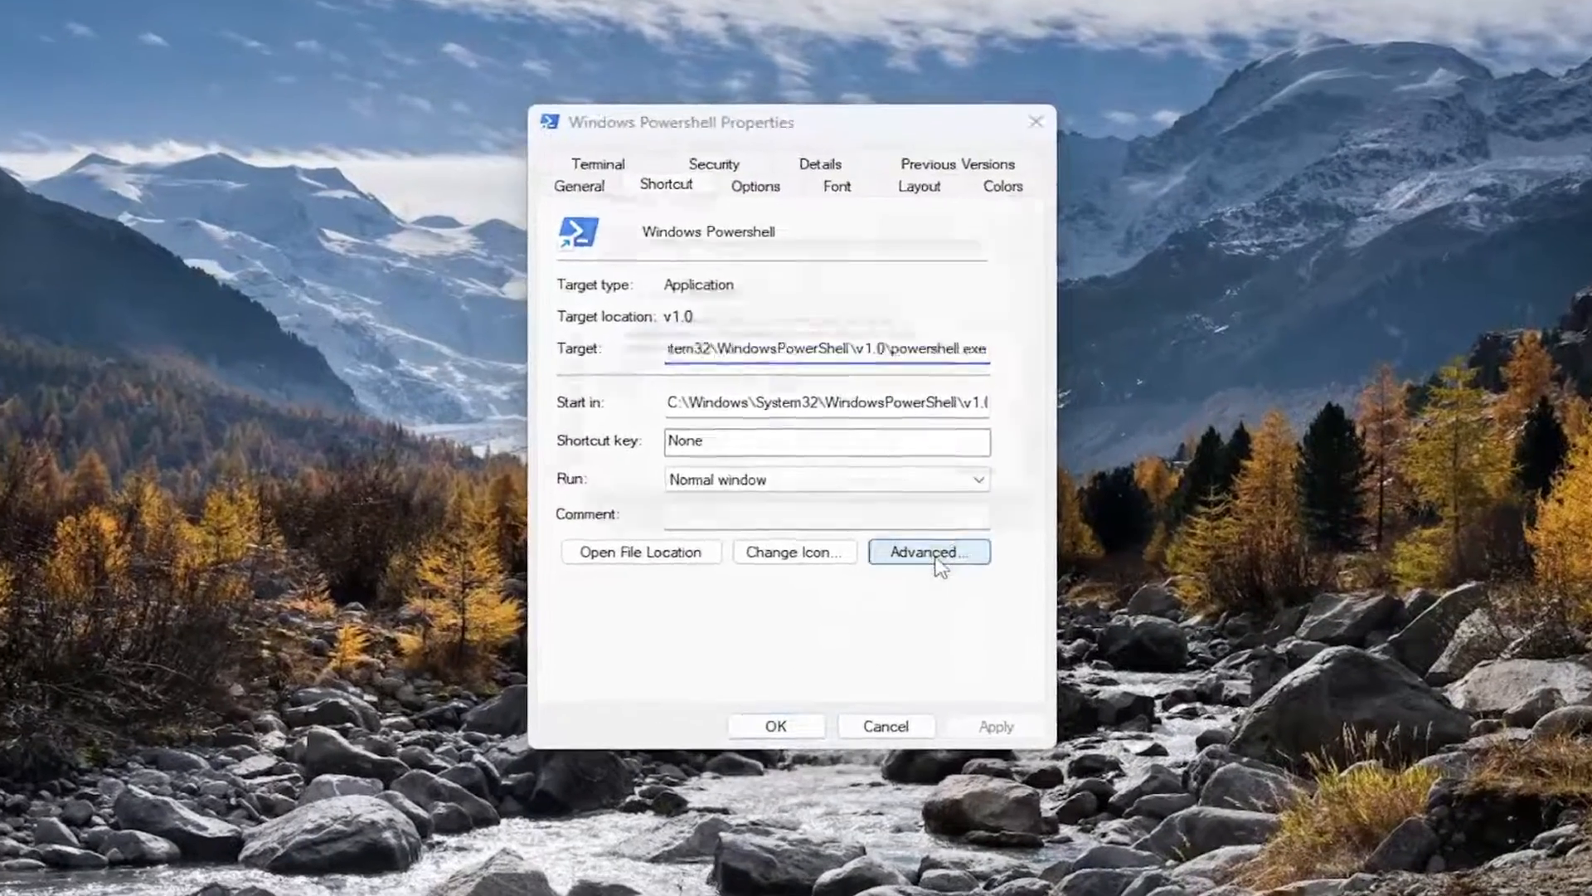
left_click(928, 551)
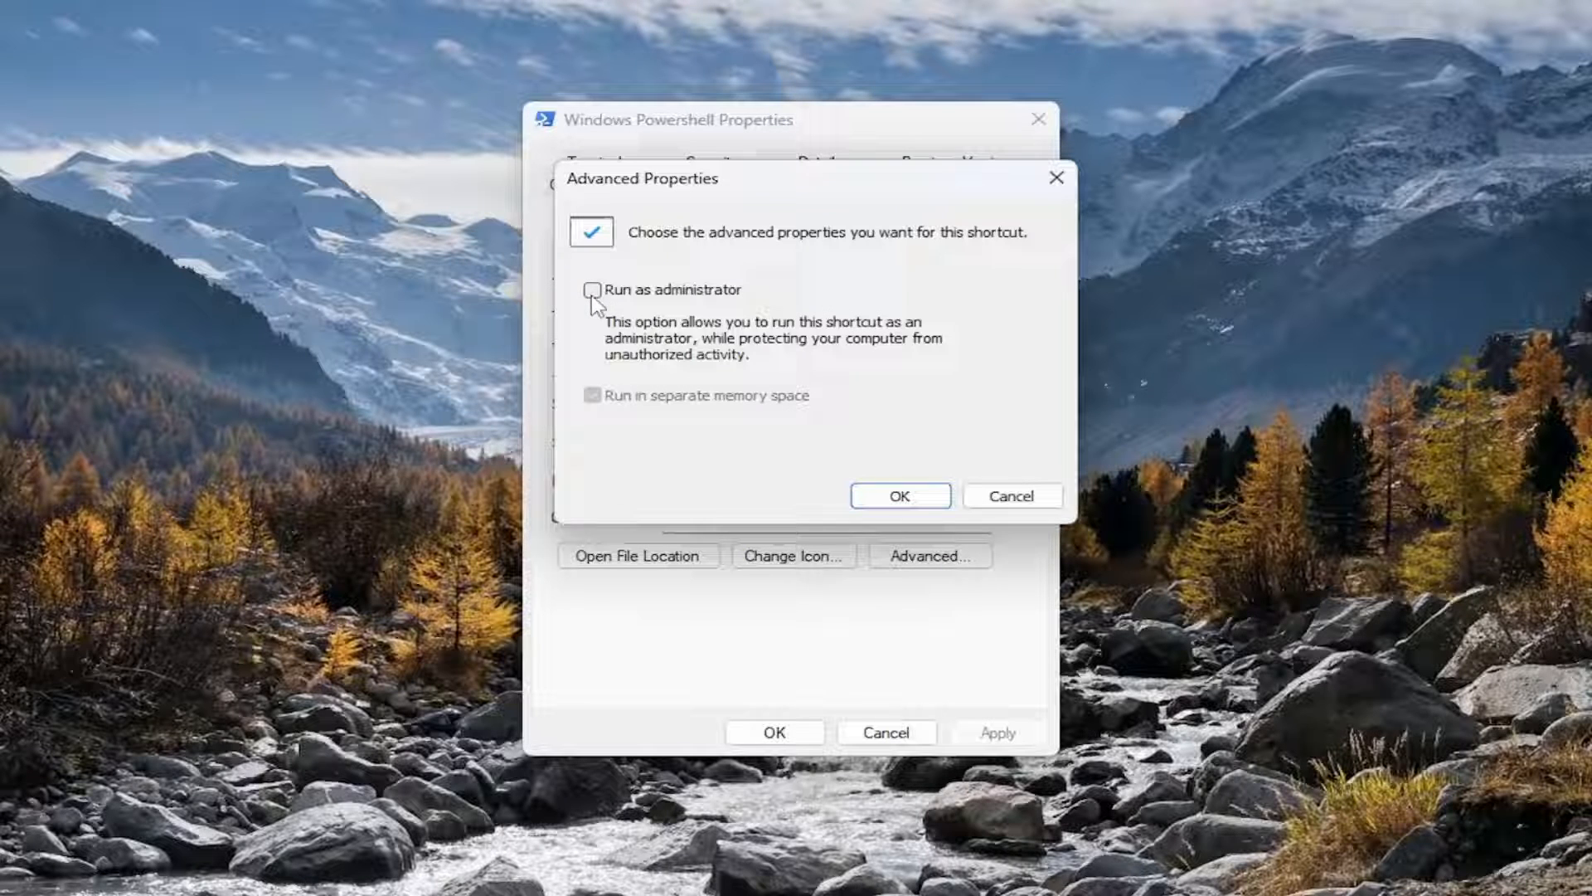
left_click(592, 290)
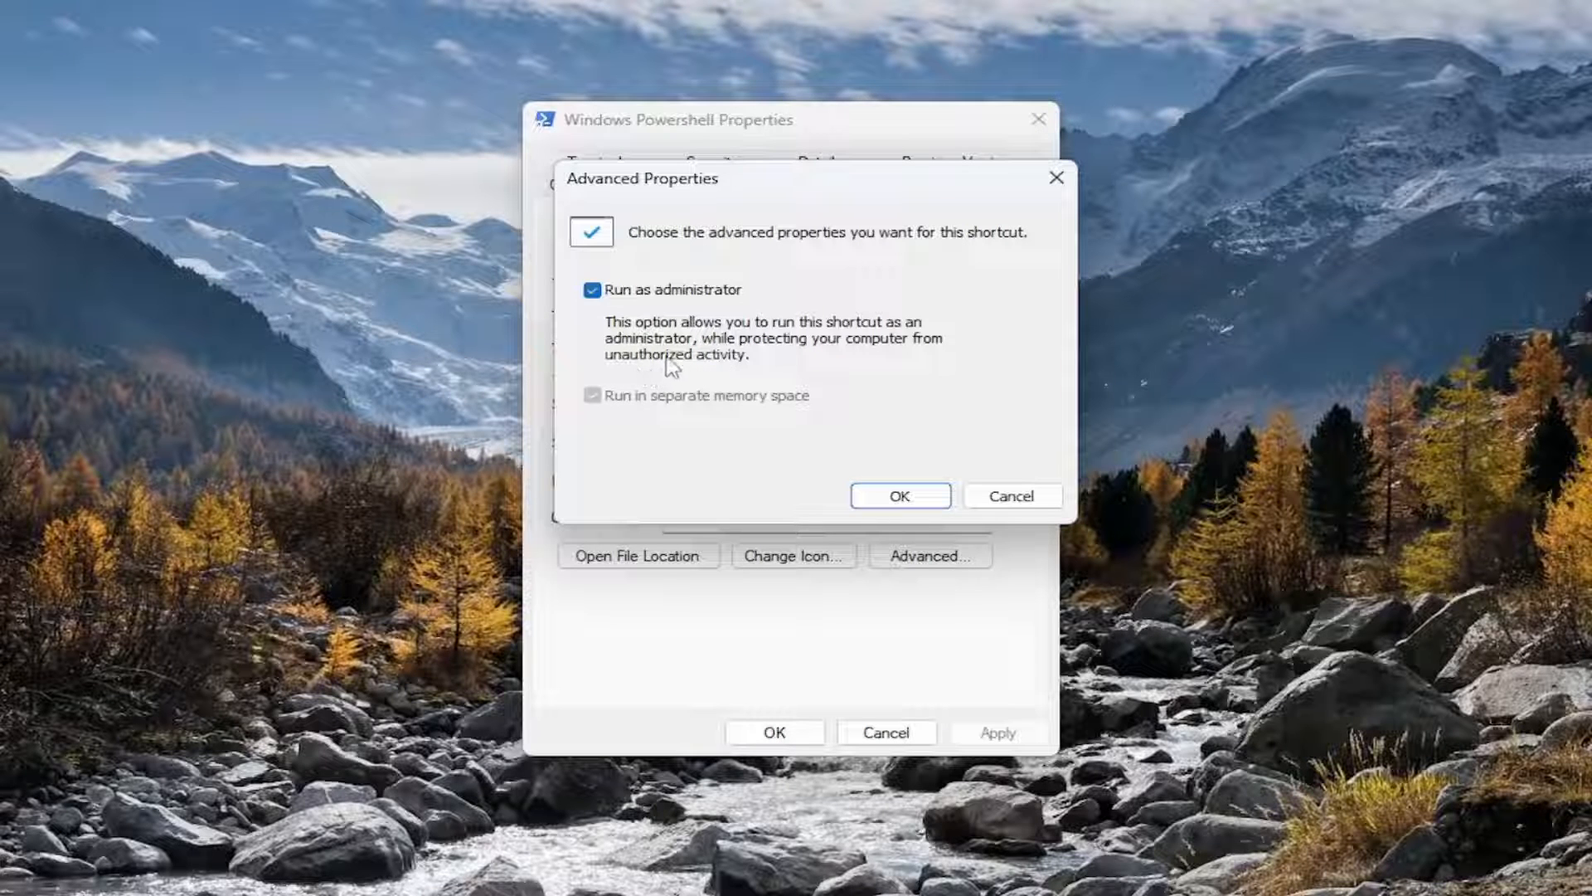
left_click(898, 496)
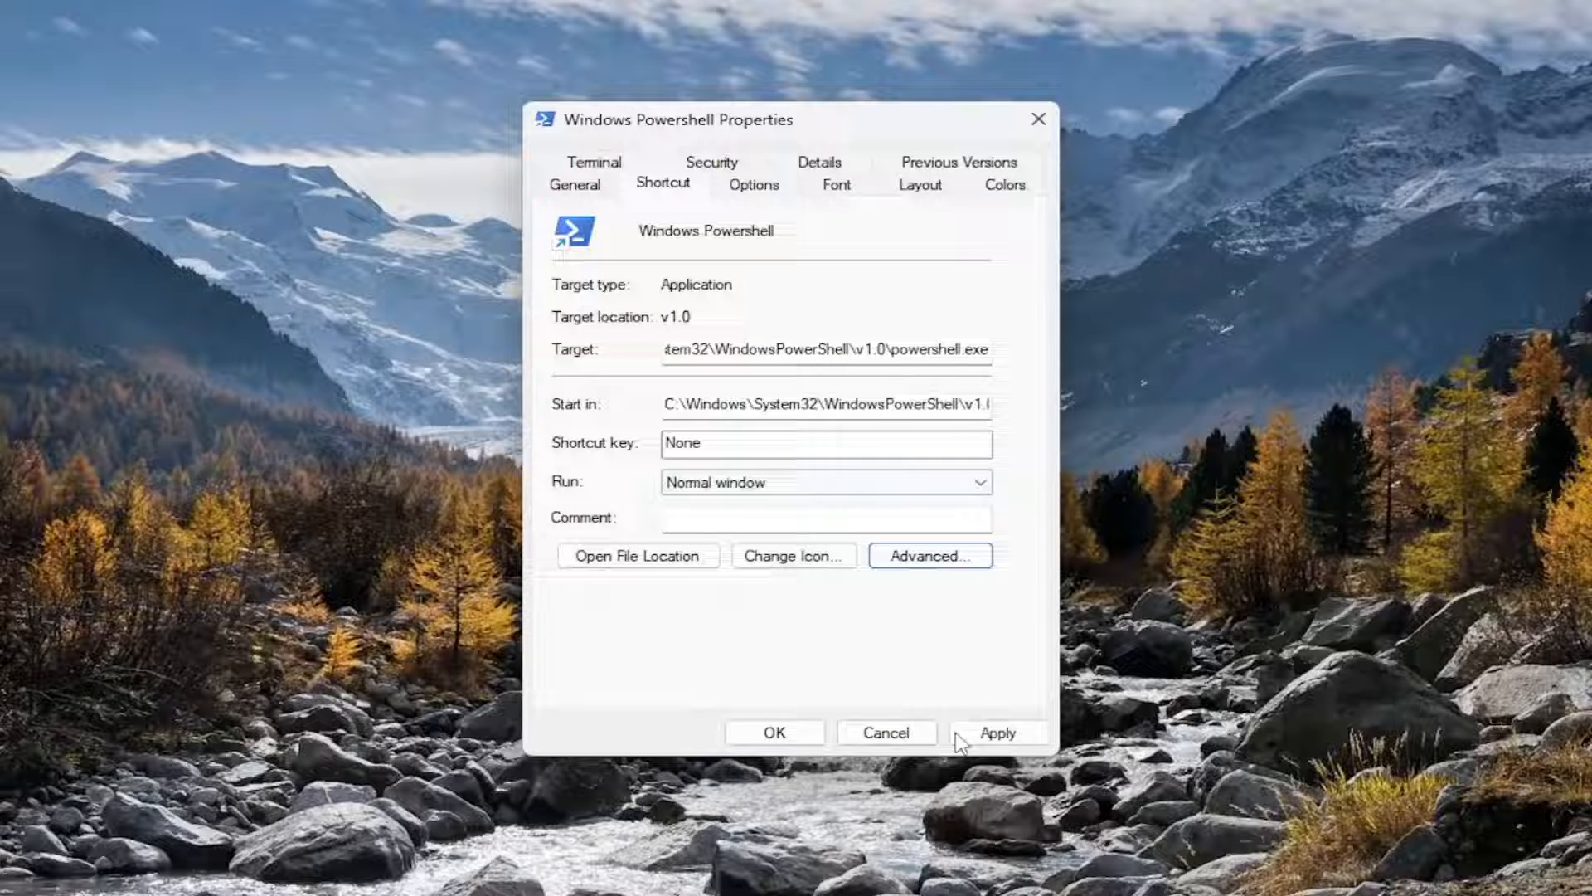